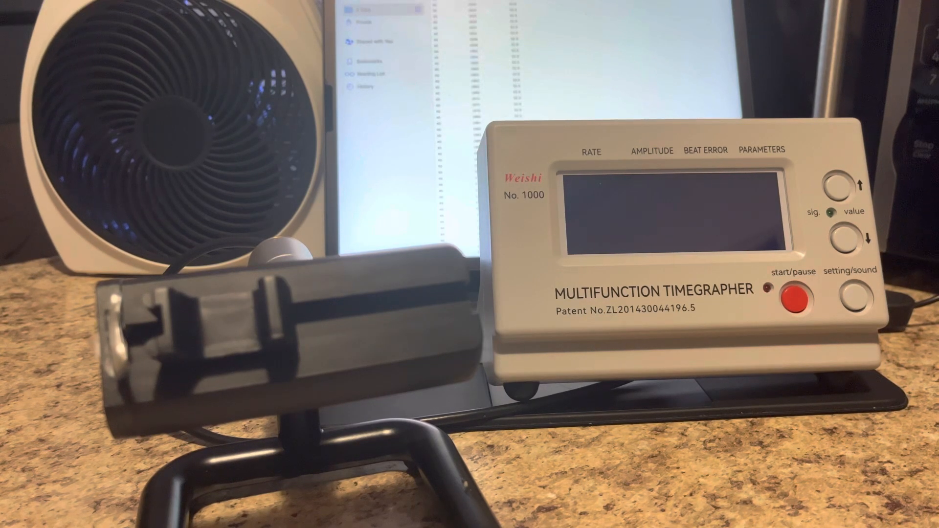
left_click(799, 300)
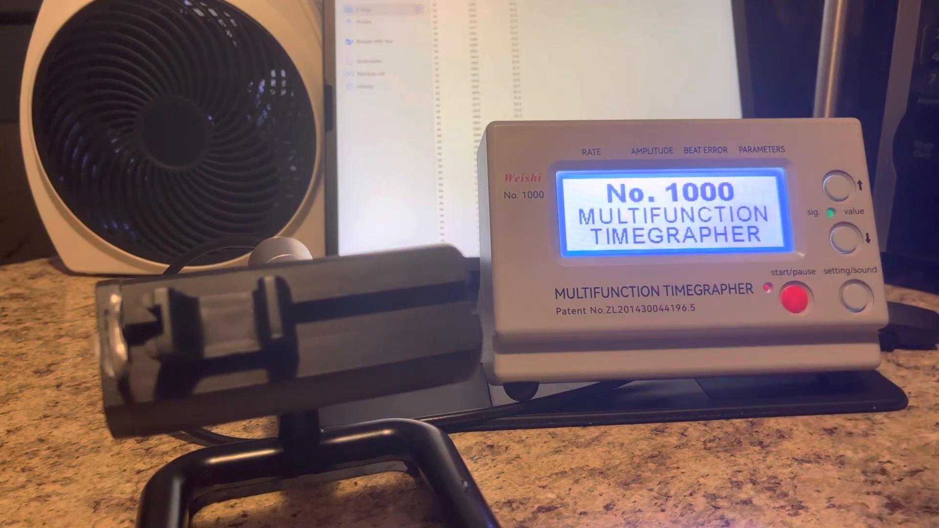
left_click(850, 299)
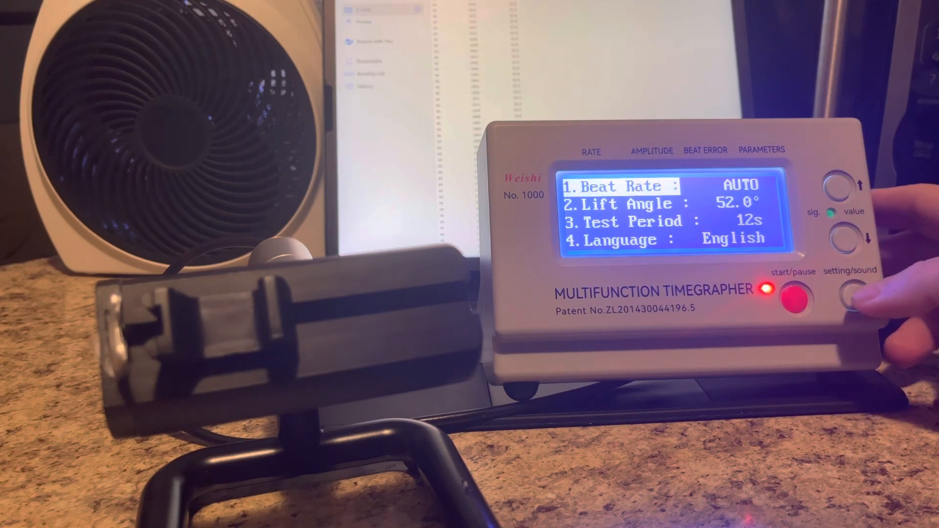
left_click(850, 243)
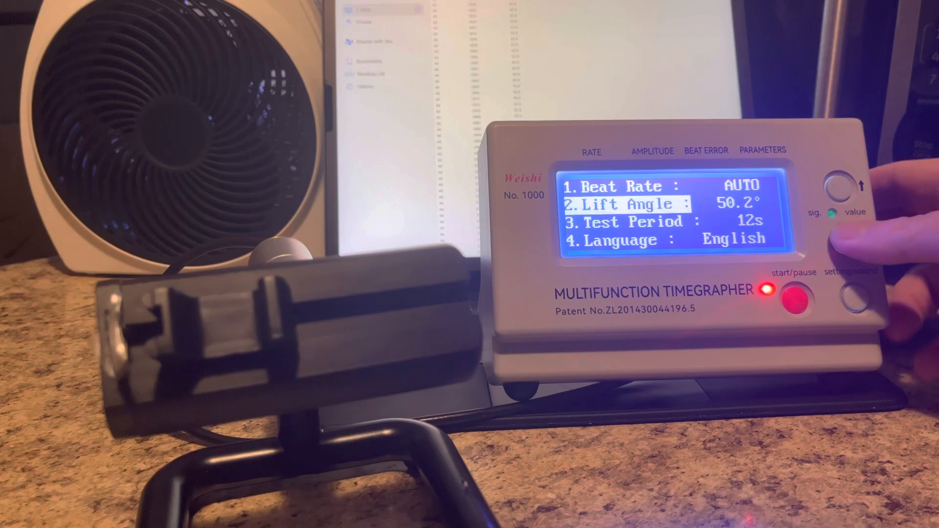
left_click(850, 239)
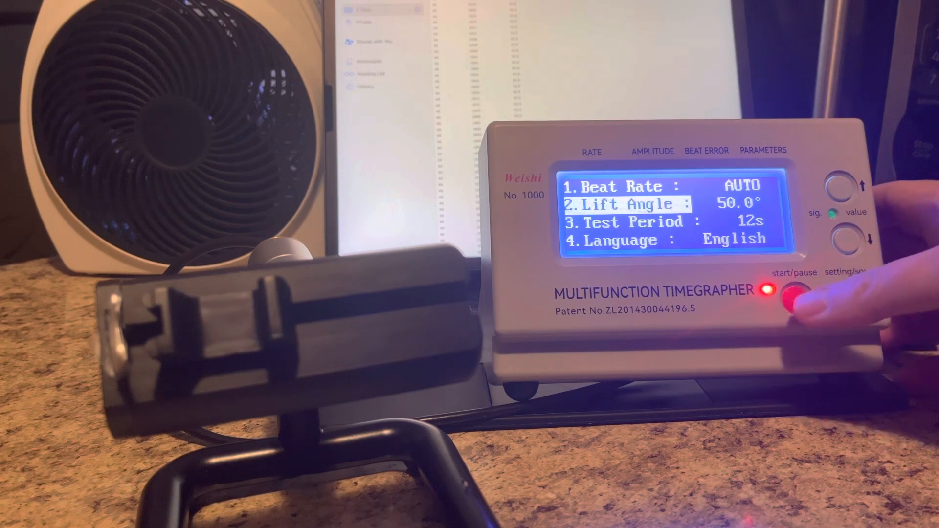
left_click(794, 298)
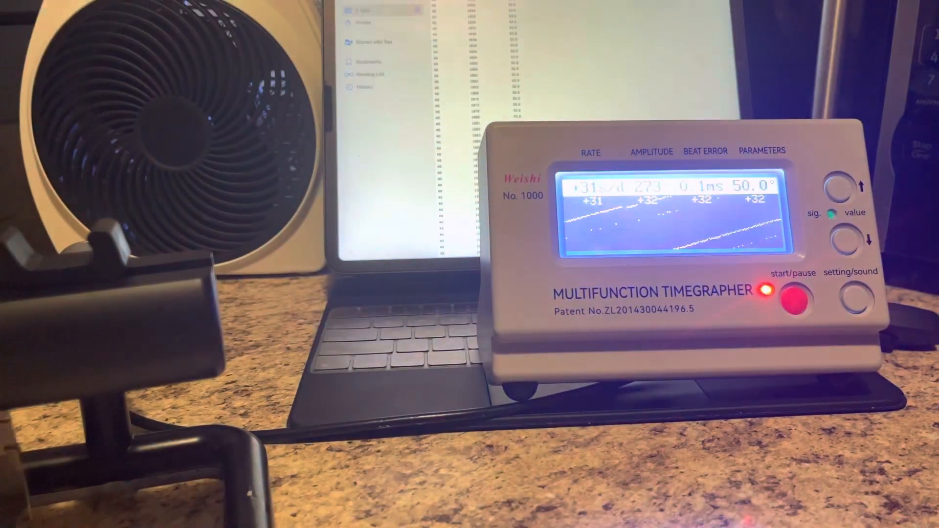
left_click(798, 300)
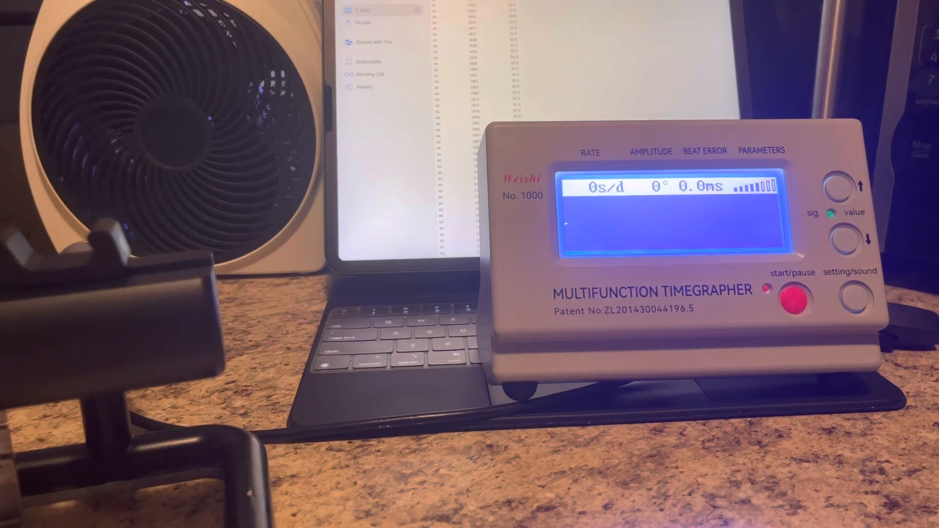